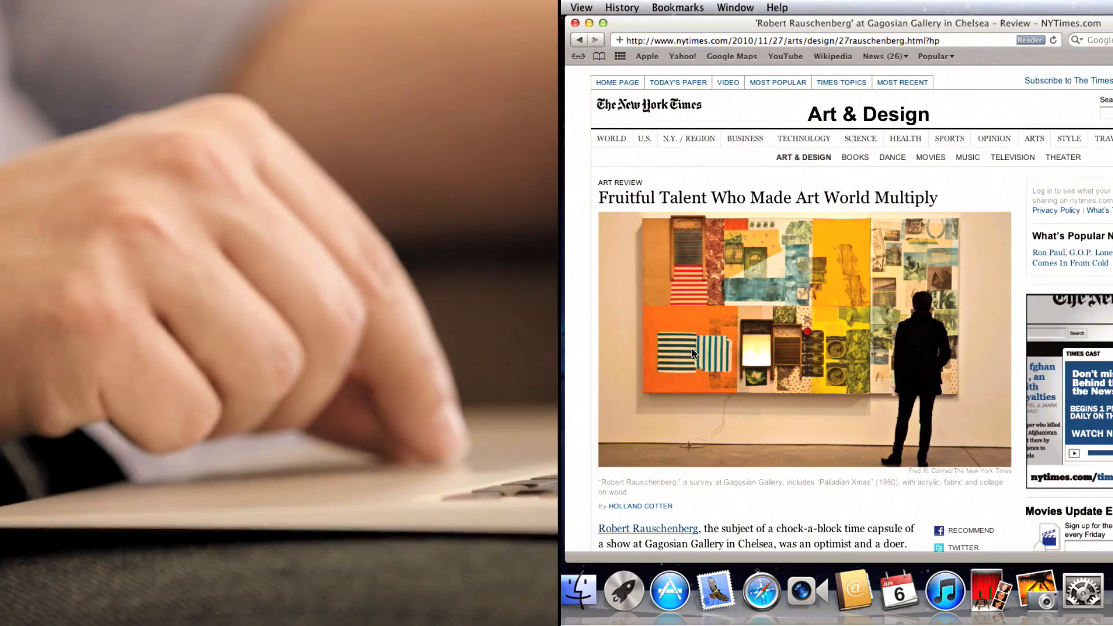
# - Scroll through iPhoto's Events and open a photo event, returning to the Safari windows
pyautogui.scroll(-3)
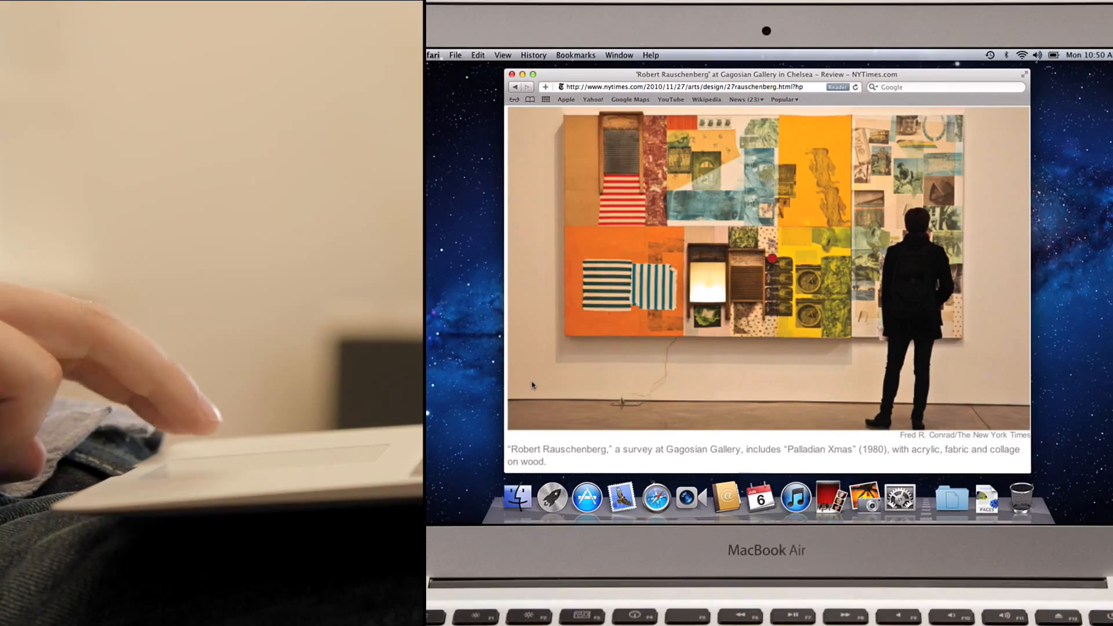
pyautogui.scroll(-3)
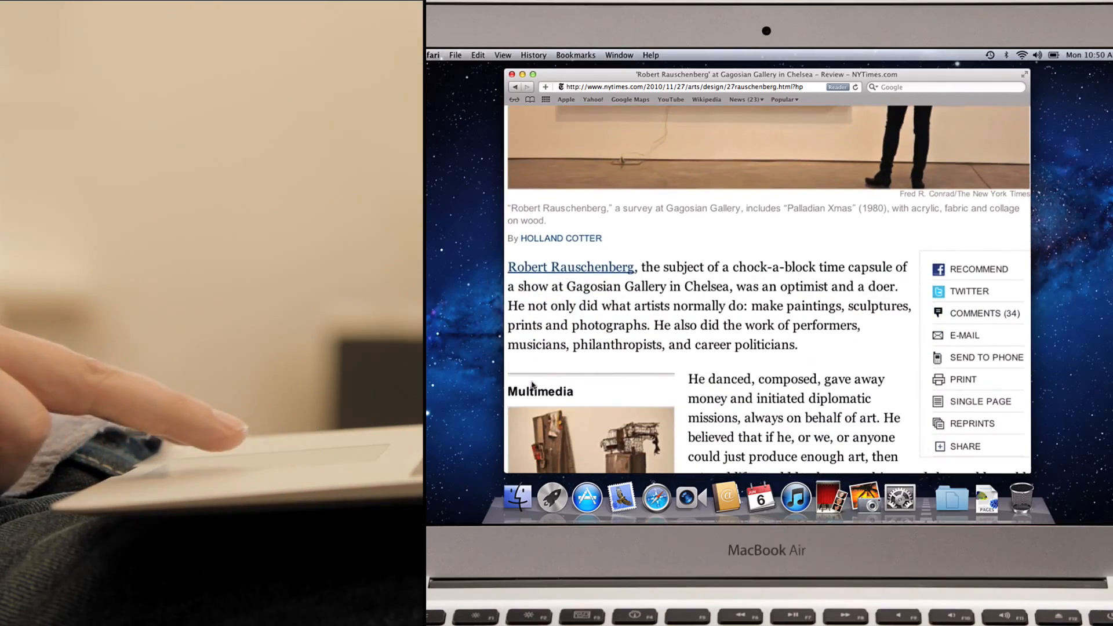
pyautogui.scroll(-3)
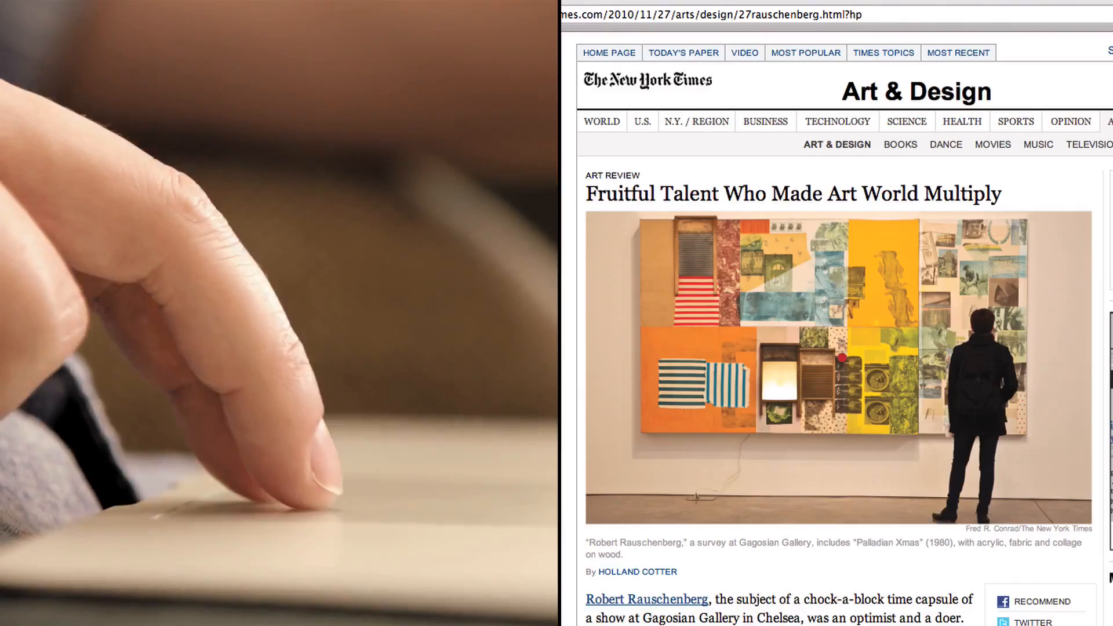
pyautogui.scroll(-3)
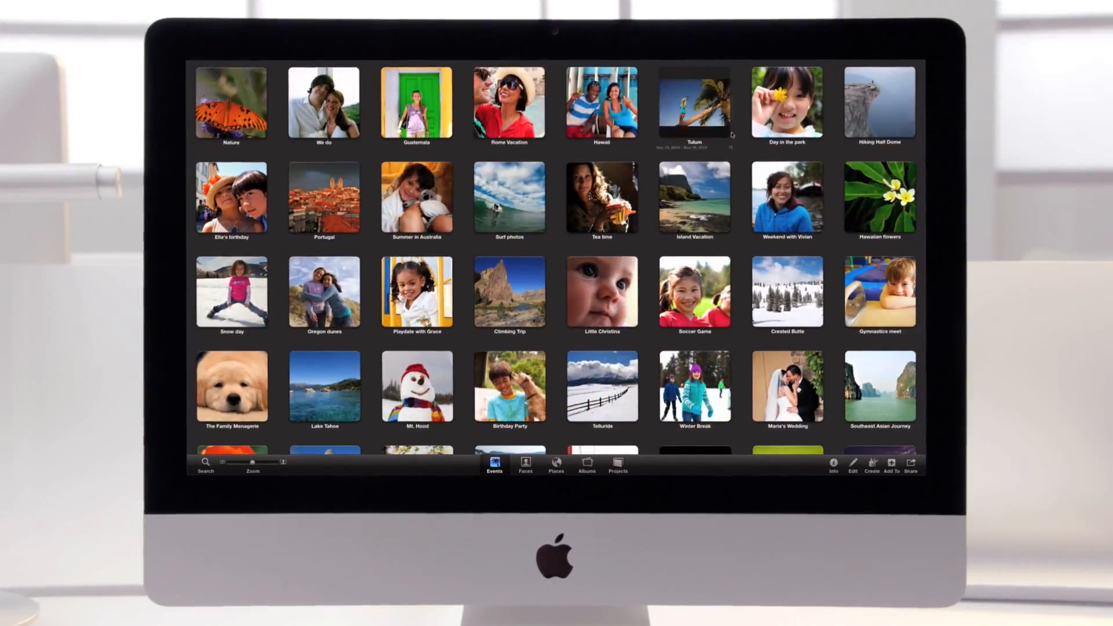
pyautogui.doubleClick(693, 102)
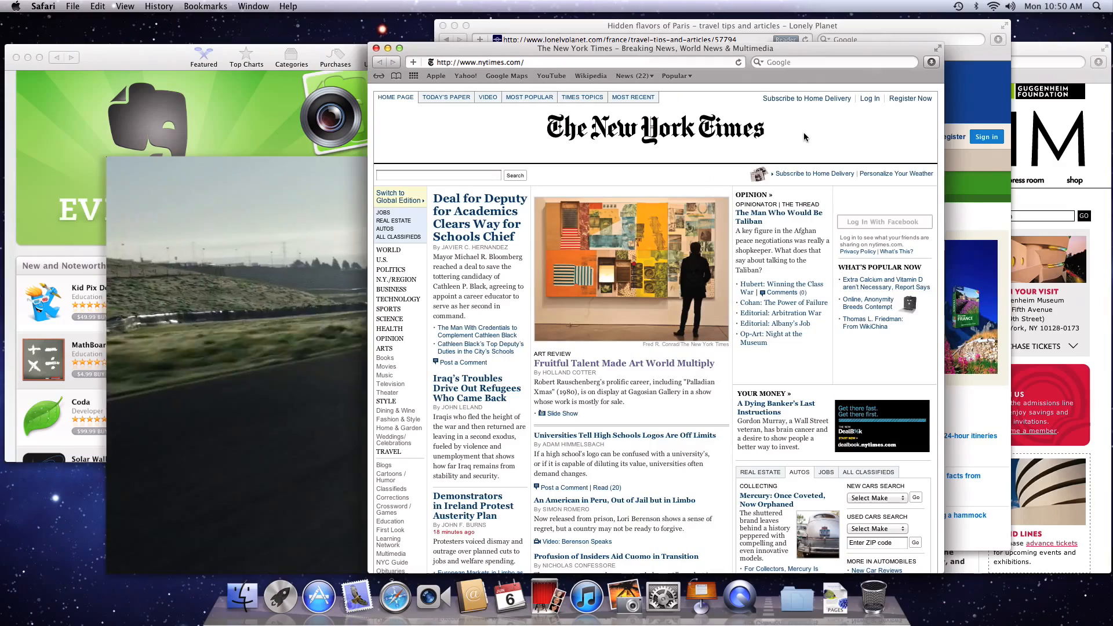
# - Show all open windows in Mission Control, then clear them to reveal the empty desktop
pyautogui.press('f3')
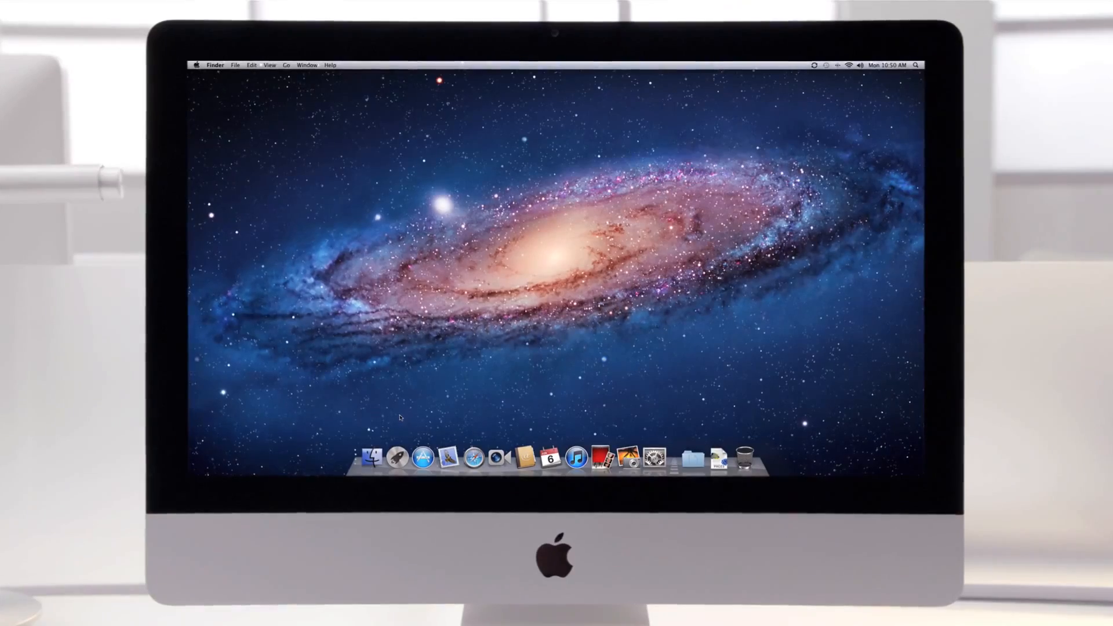
# - In Launchpad, move iPhoto into the Creativity folder and open that folder
pyautogui.click(394, 459)
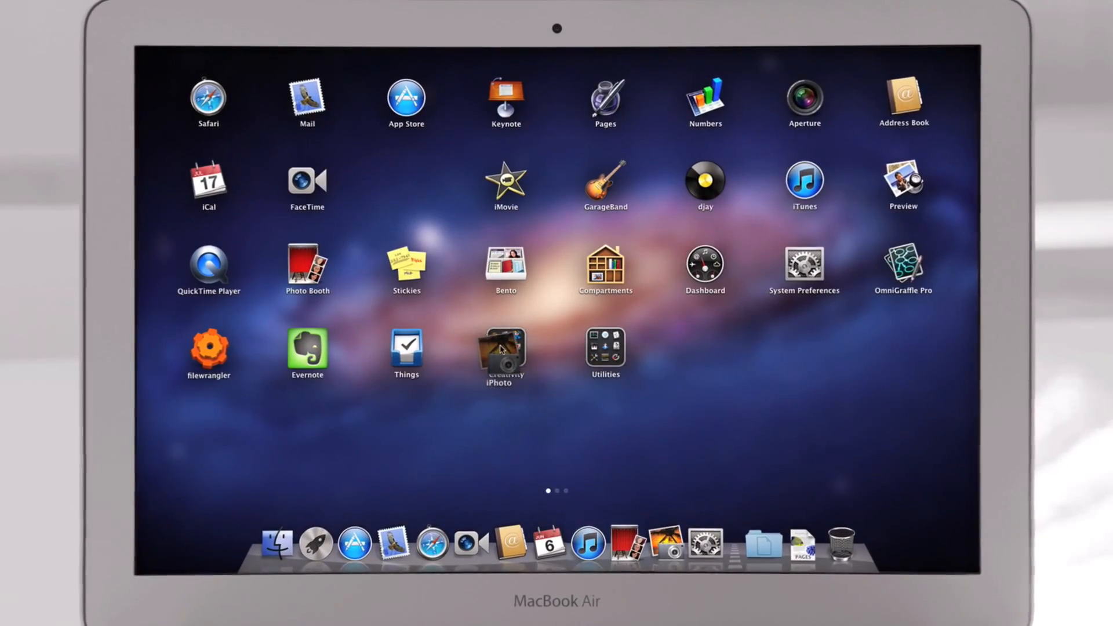
pyautogui.click(503, 353)
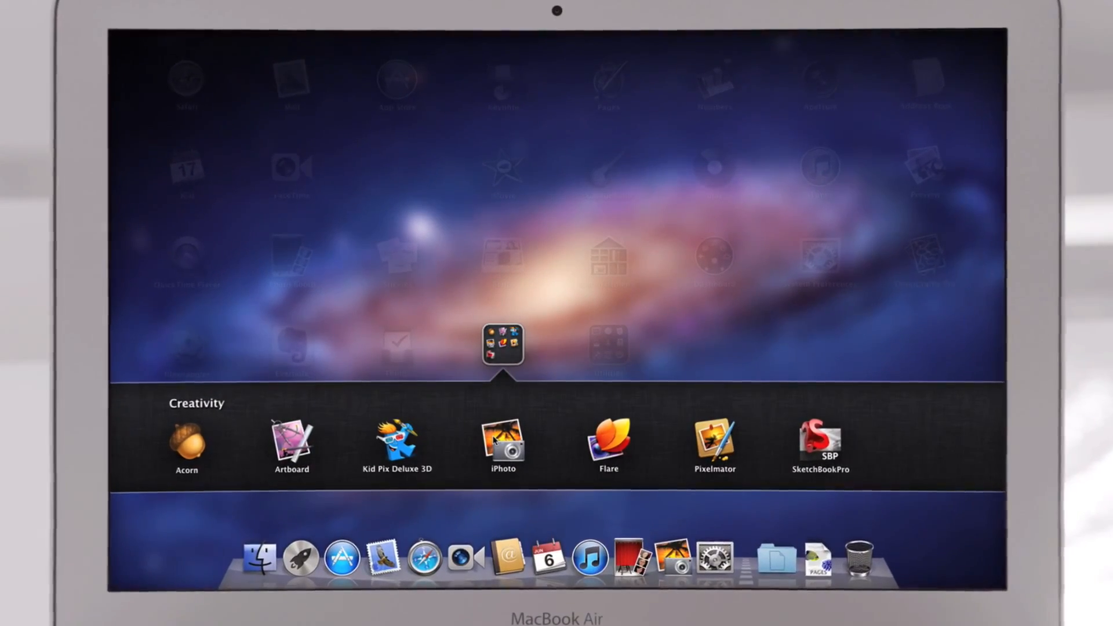
pyautogui.click(503, 443)
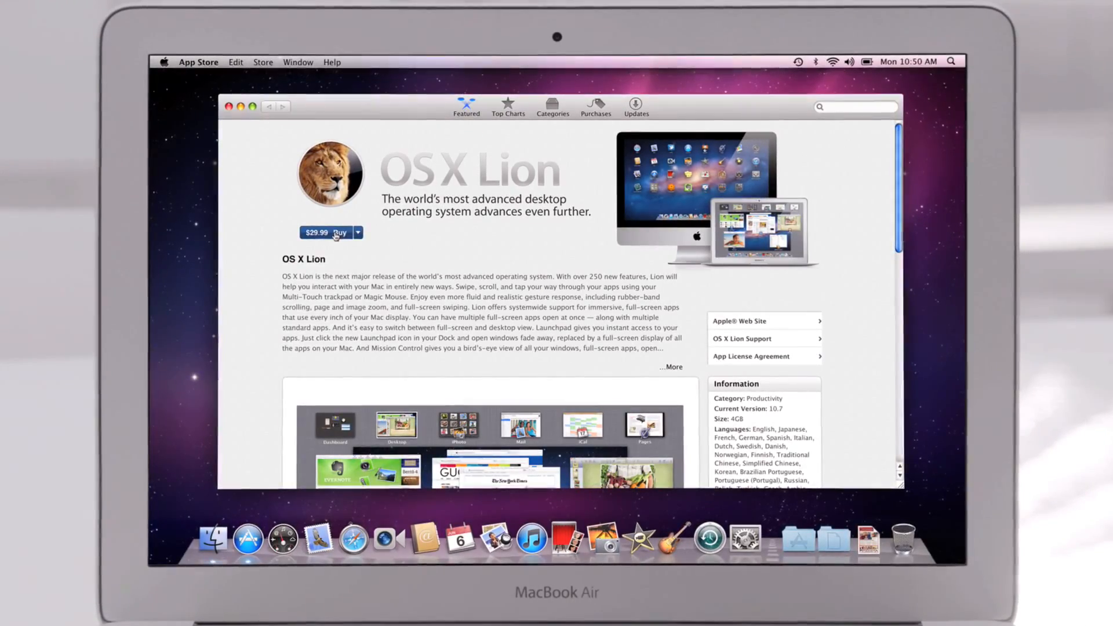
# - Buy OS X Lion for $29.99 from its Mac App Store page
pyautogui.click(323, 233)
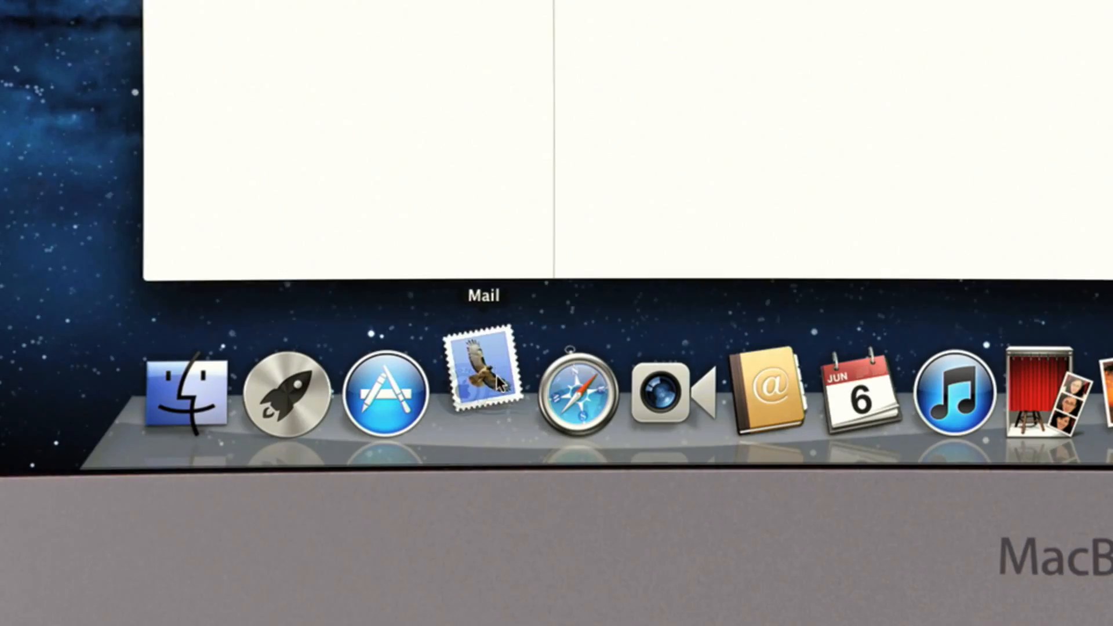
# - Launch Mail from the Dock and scroll the inbox message list
pyautogui.click(480, 389)
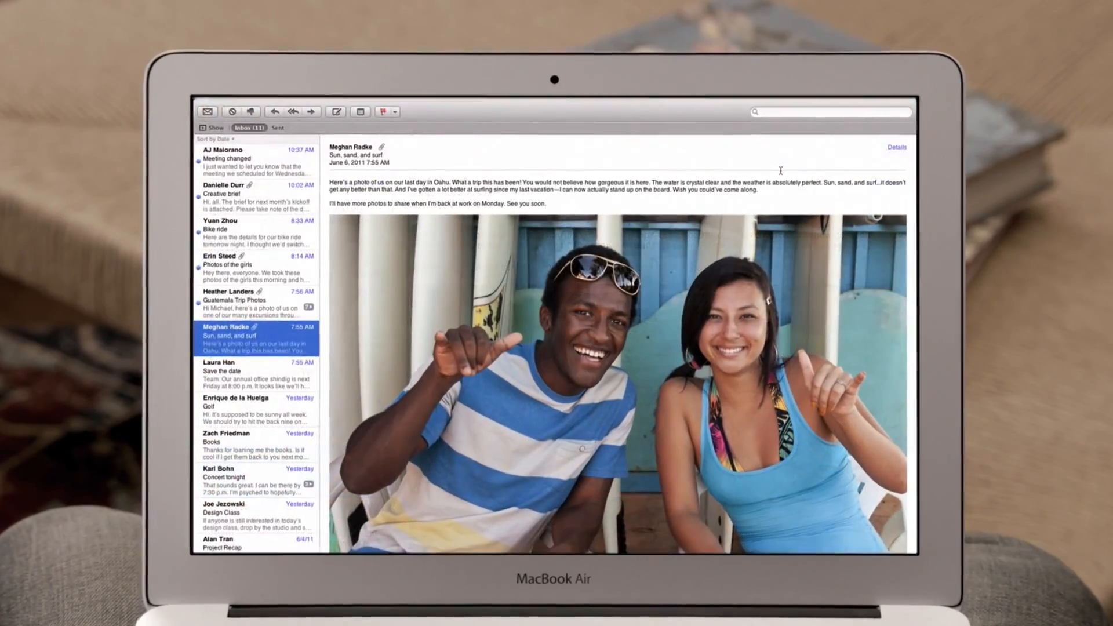
pyautogui.scroll(-3)
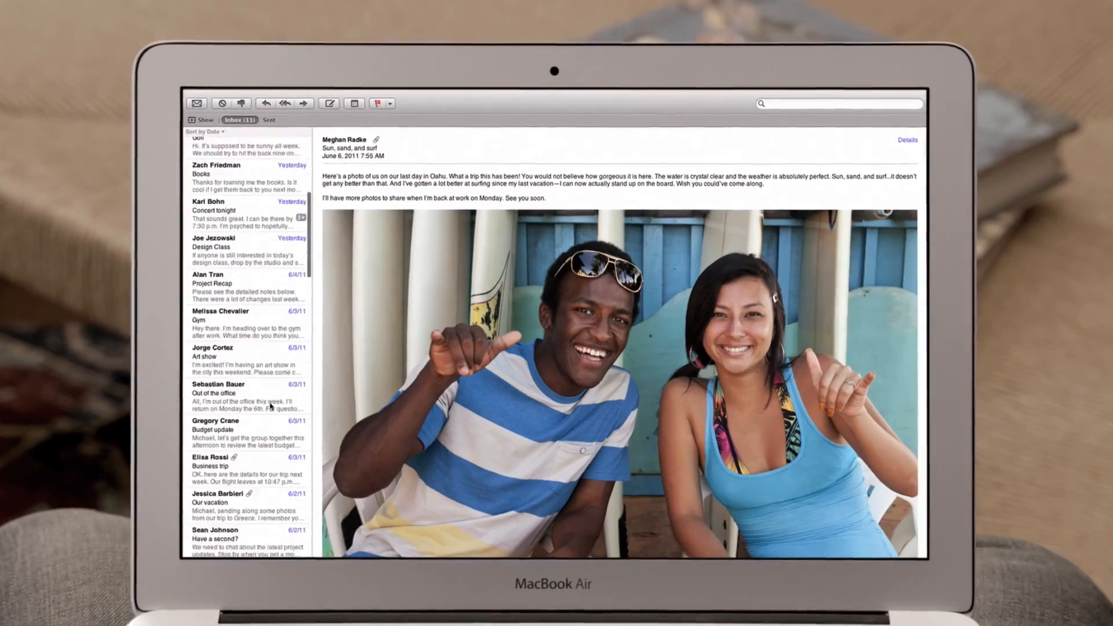